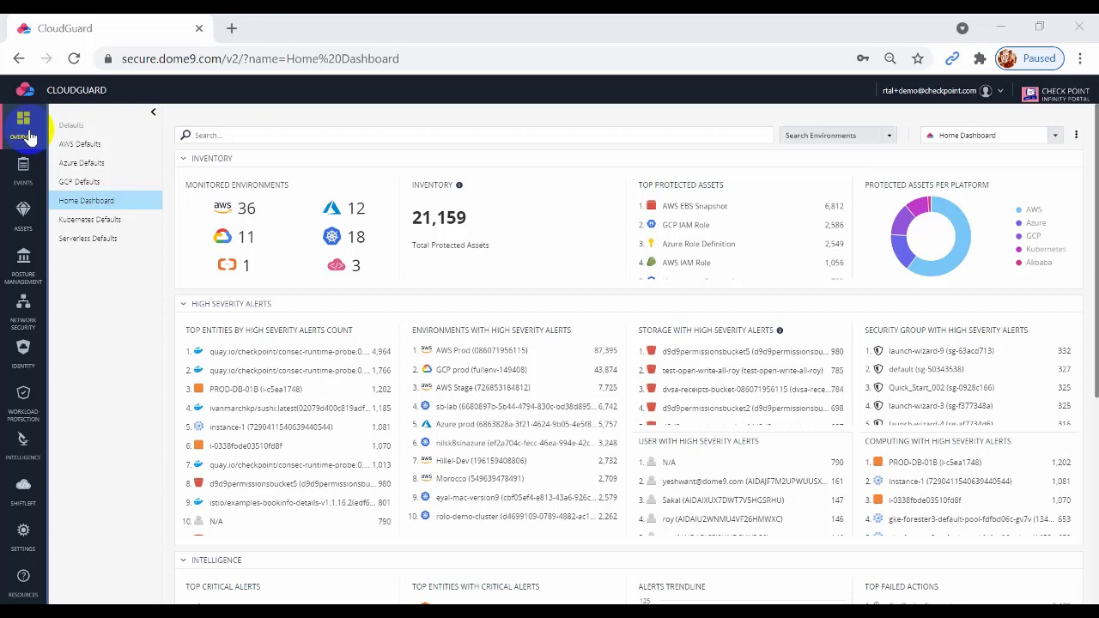
- Go to Posture Management from the left navigation sidebar
{"action": "left_click", "coordinate": [22, 261]}
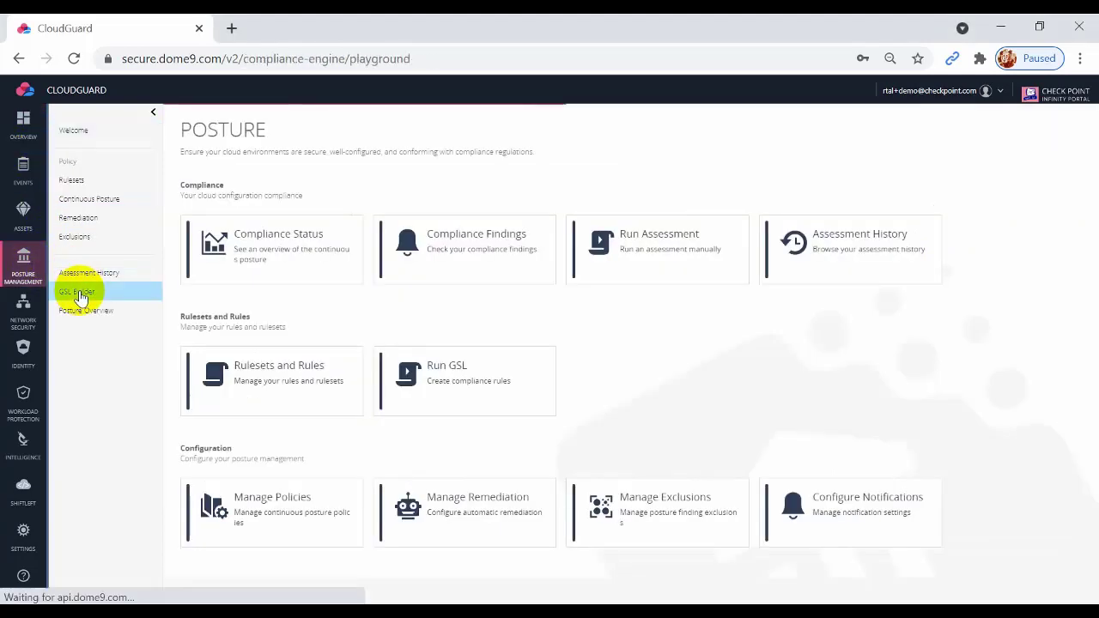
- Open the GSL Builder from the Posture Management submenu
{"action": "left_click", "coordinate": [77, 292]}
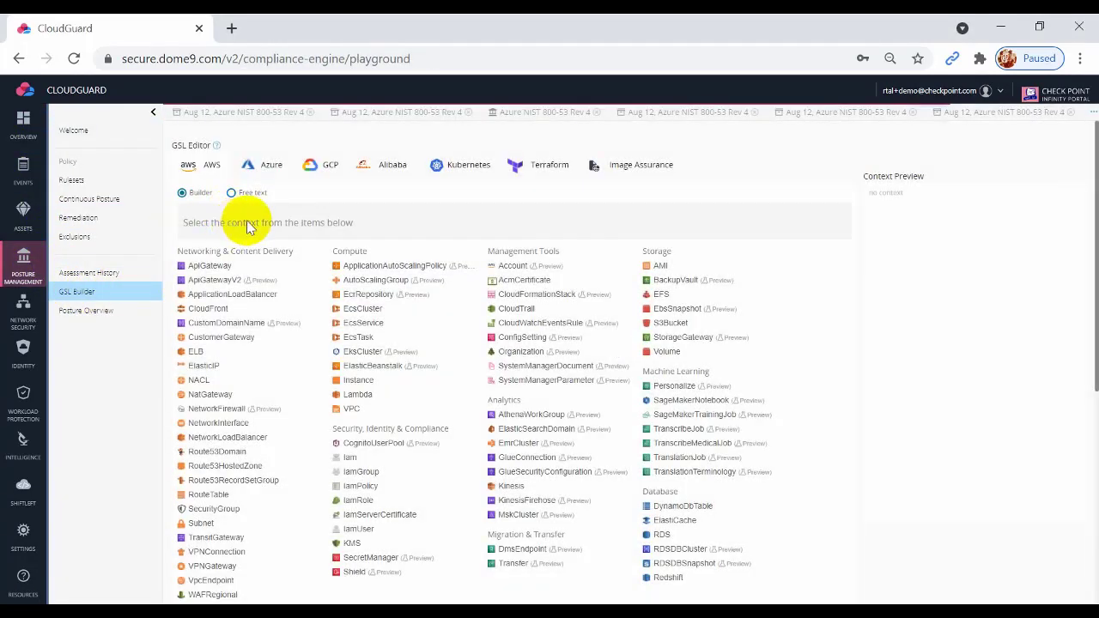
{"action": "mouse_move", "coordinate": [182, 192]}
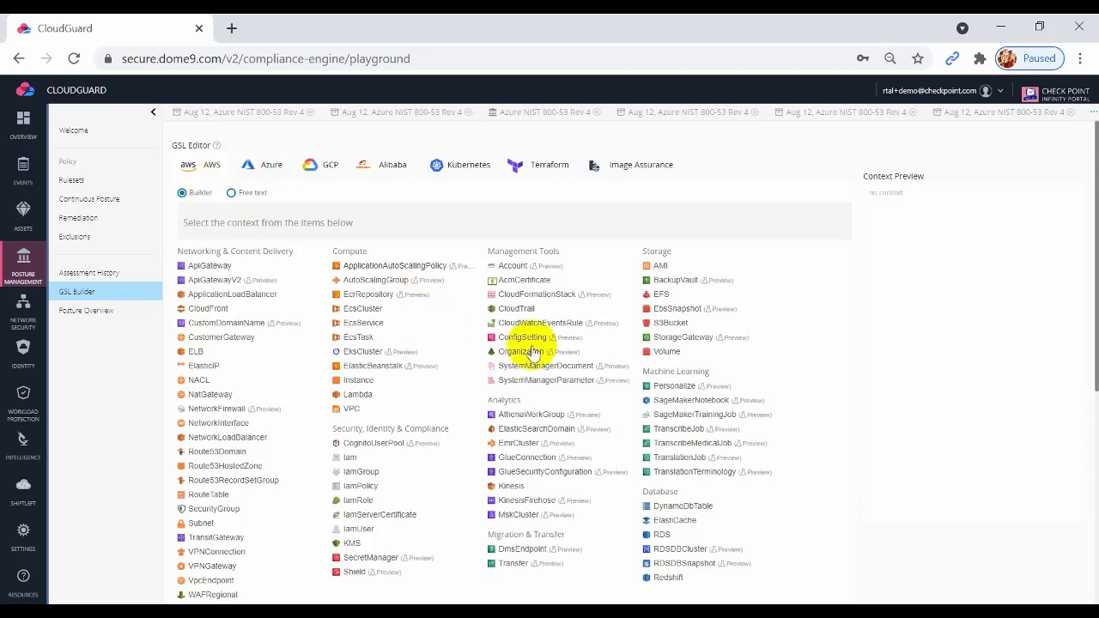
- Choose S3Bucket from the Storage list as the rule context
{"action": "left_click", "coordinate": [670, 323]}
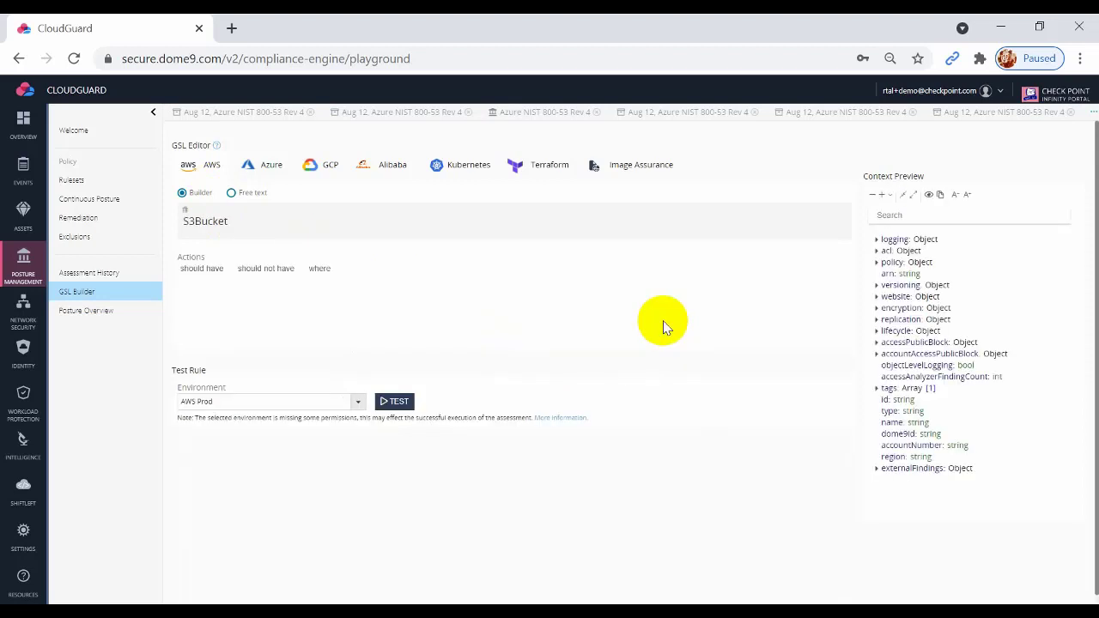
{"action": "mouse_move", "coordinate": [309, 256]}
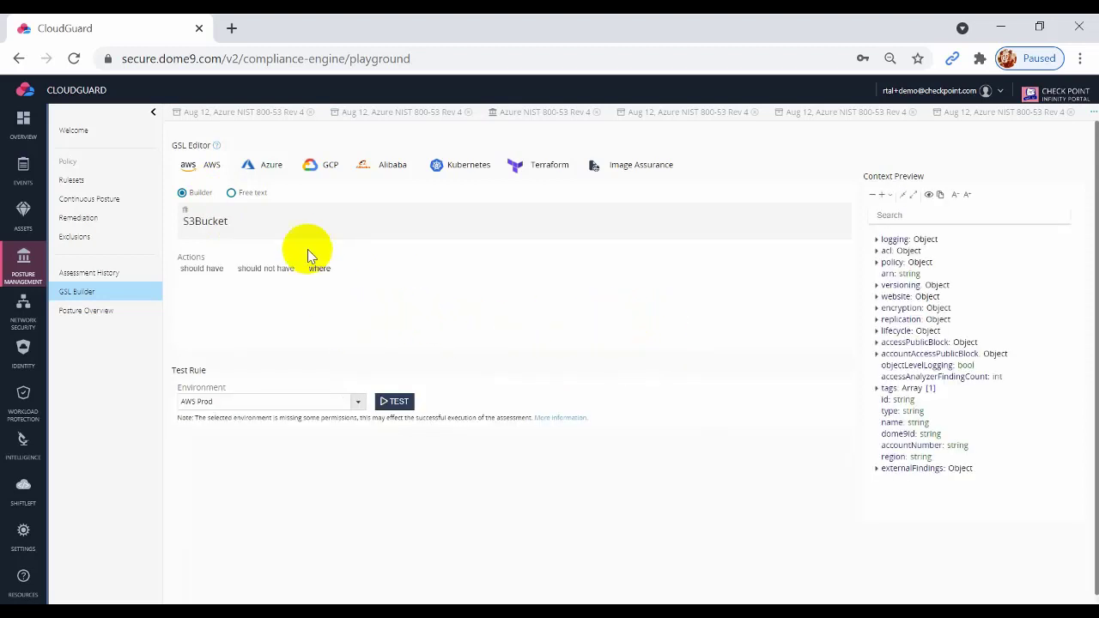
{"action": "mouse_move", "coordinate": [251, 225]}
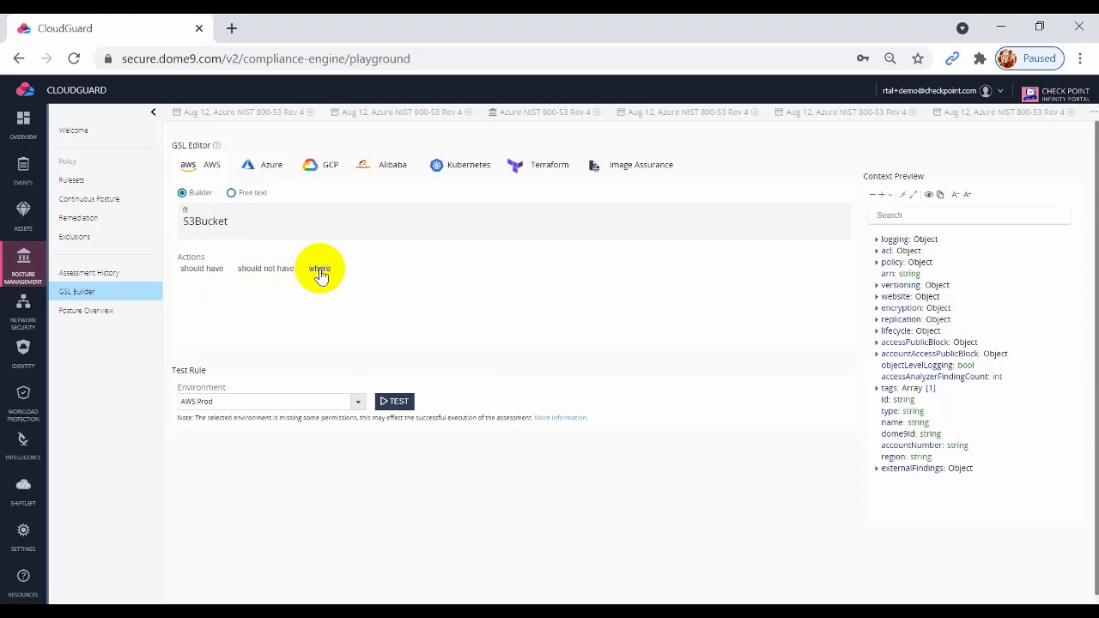
- Add 'should have' and the 'encryption' property to the S3Bucket rule
{"action": "left_click", "coordinate": [202, 268]}
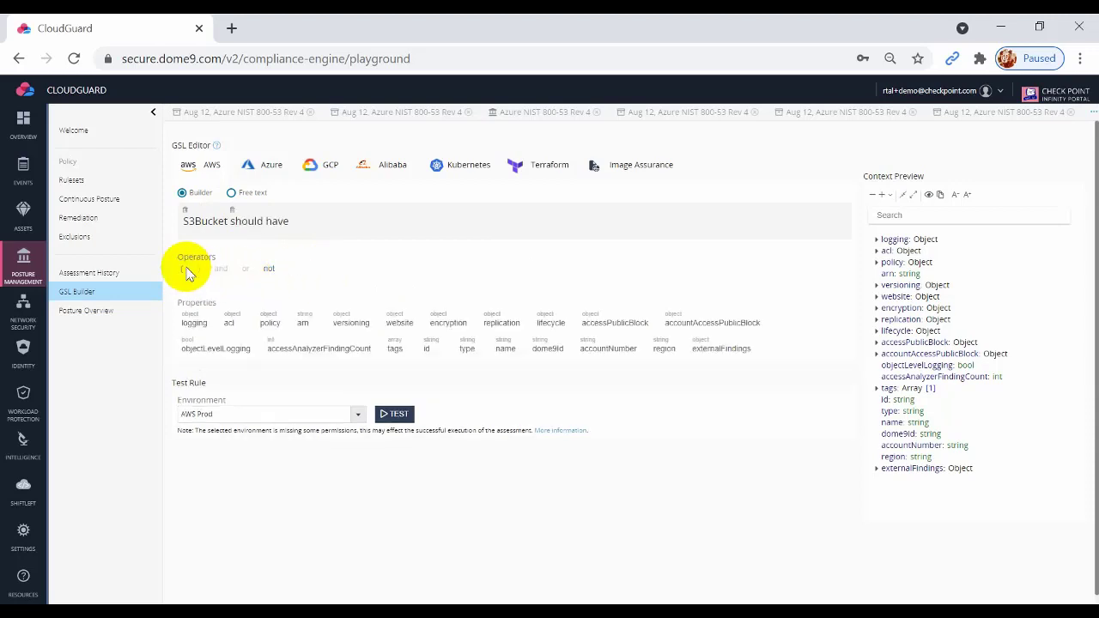
{"action": "mouse_move", "coordinate": [655, 348]}
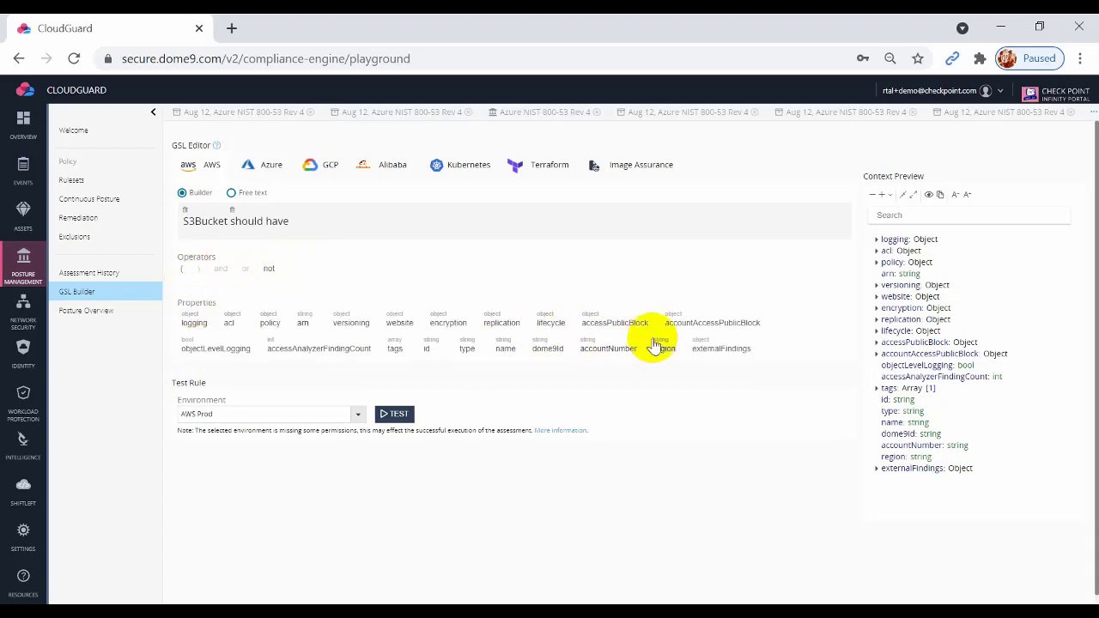
{"action": "mouse_move", "coordinate": [494, 341]}
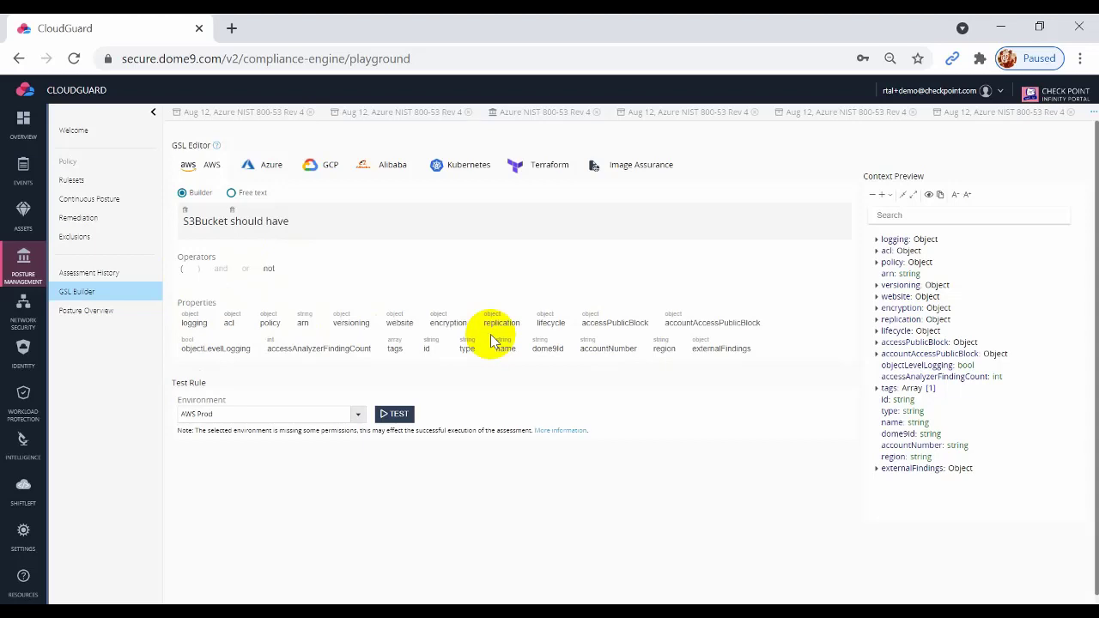
{"action": "left_click", "coordinate": [448, 322]}
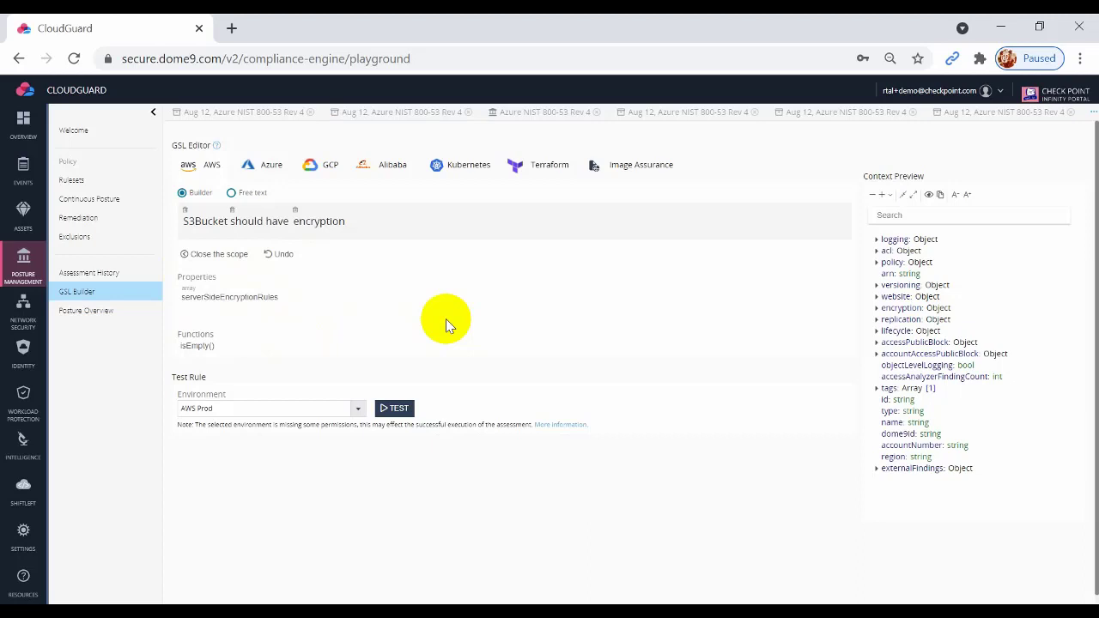
{"action": "mouse_move", "coordinate": [935, 288]}
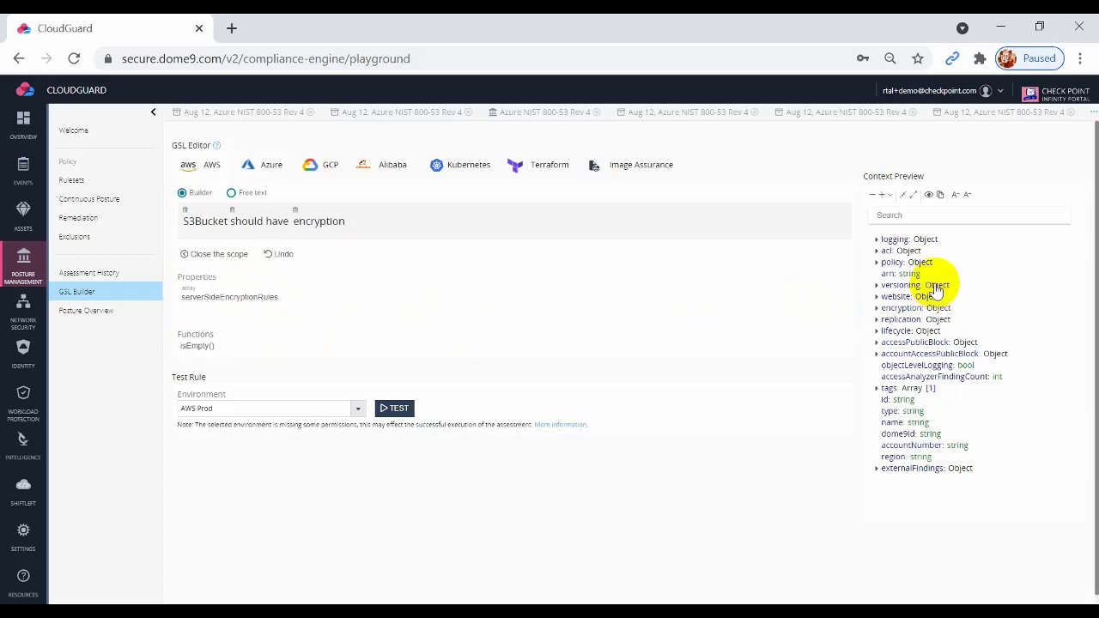
{"action": "mouse_move", "coordinate": [987, 530]}
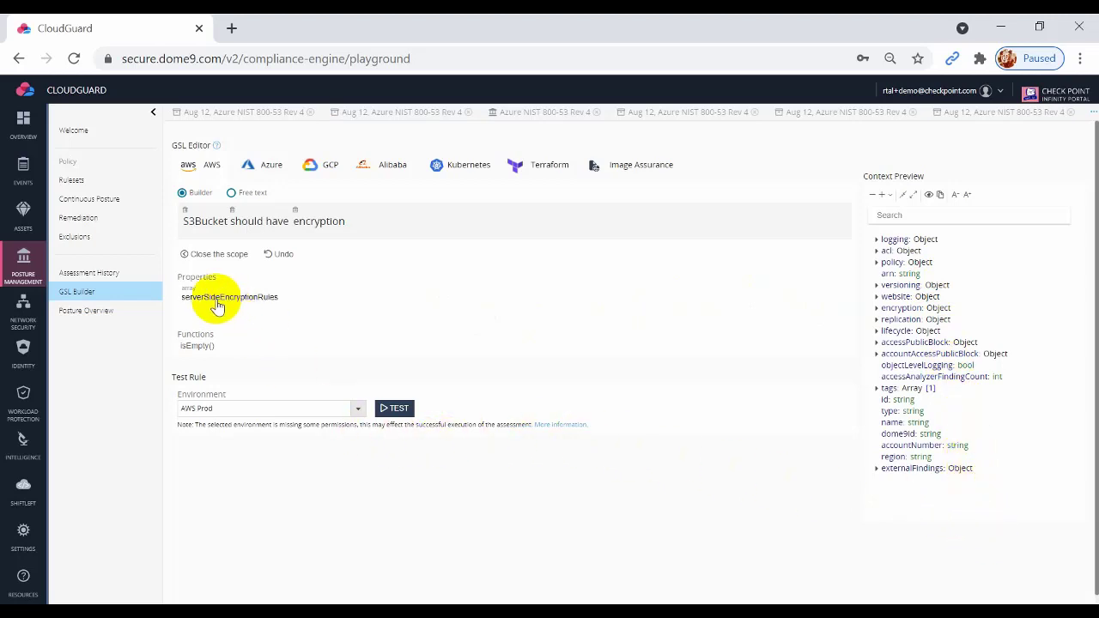
{"action": "mouse_move", "coordinate": [231, 301]}
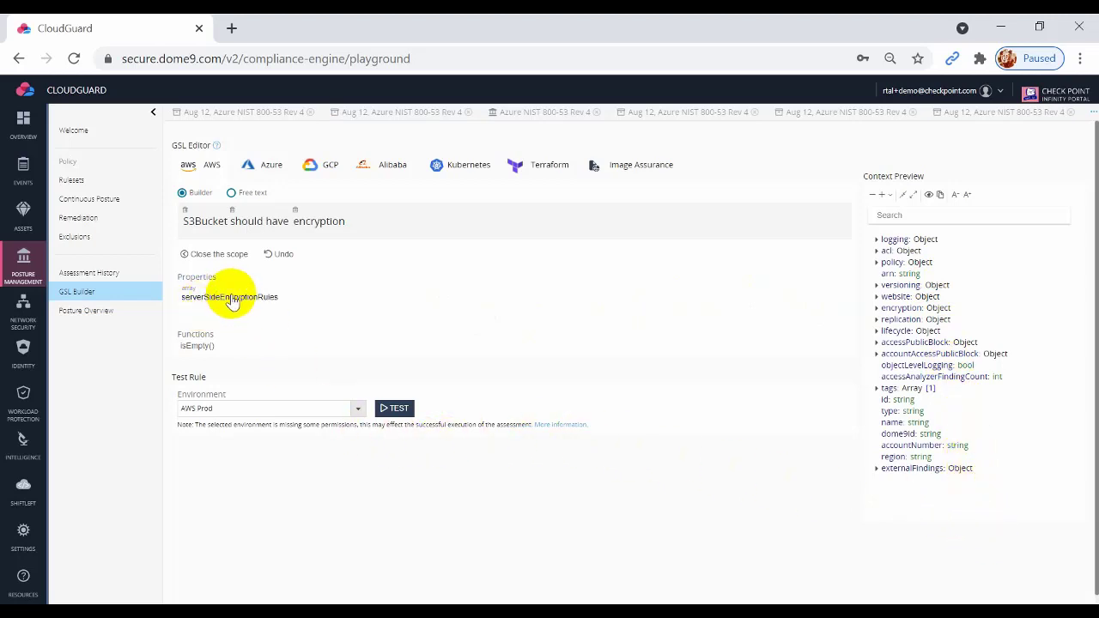
- Add the serverSideEncryptionRules property under encryption
{"action": "left_click", "coordinate": [229, 296]}
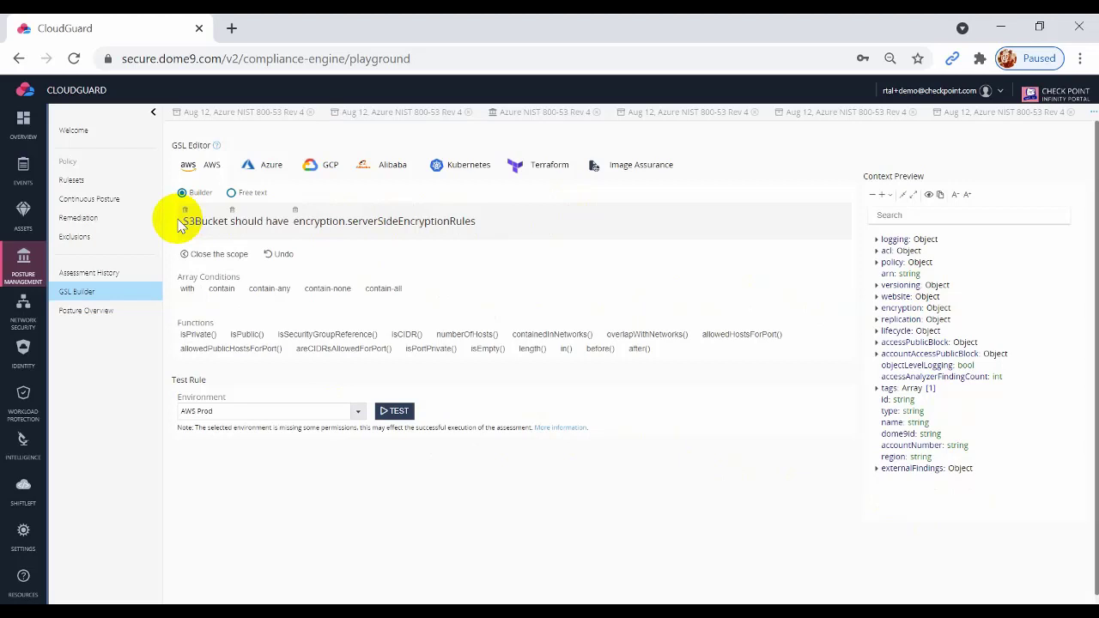
{"action": "mouse_move", "coordinate": [367, 417]}
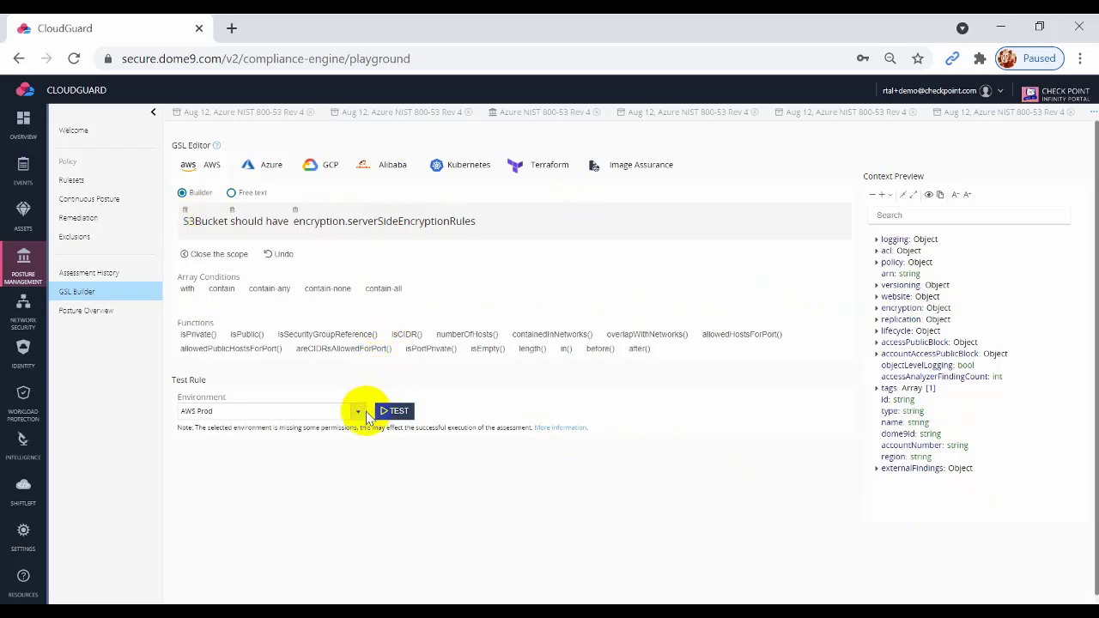
- Test the rule on AWS Prod (77 of 81 non-compliant) and expand encryption in Context Preview
{"action": "left_click", "coordinate": [357, 412]}
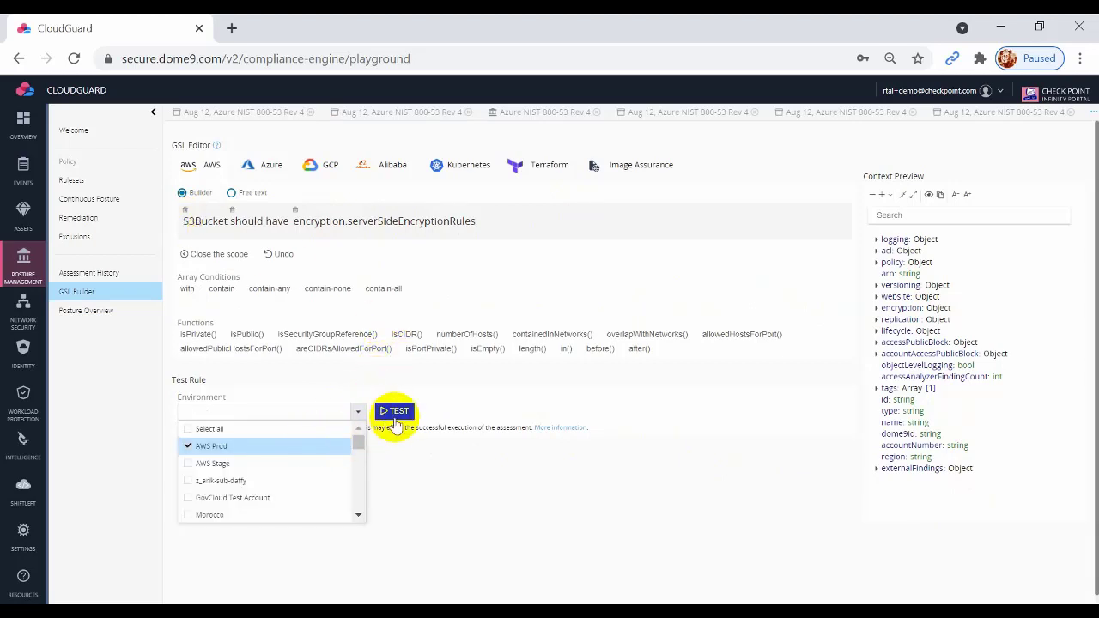
{"action": "left_click", "coordinate": [394, 411]}
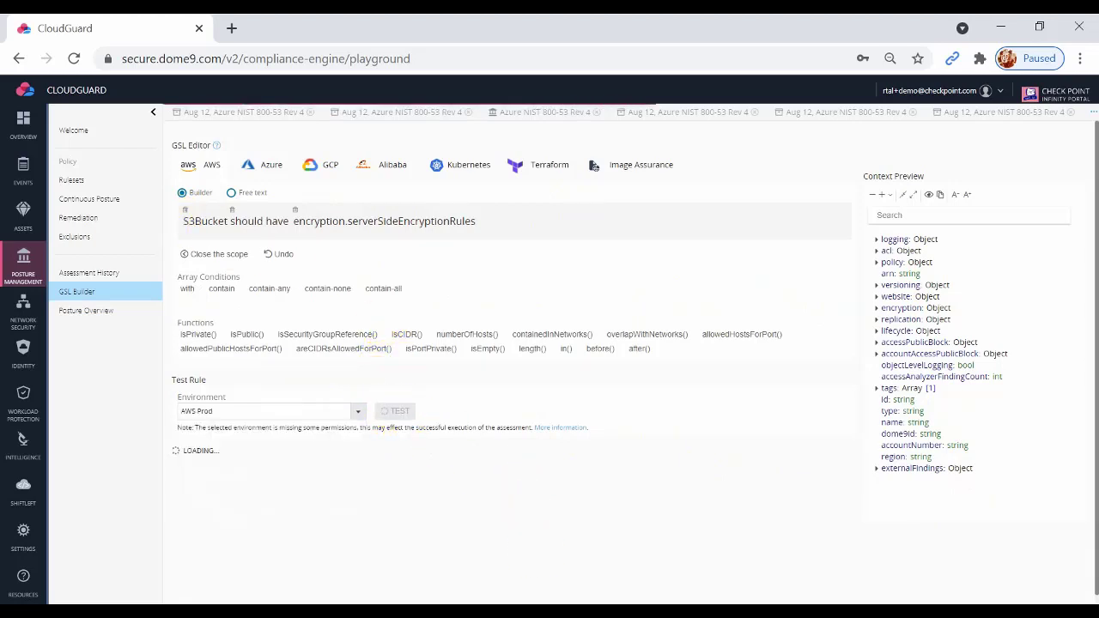
{"action": "left_click", "coordinate": [394, 410]}
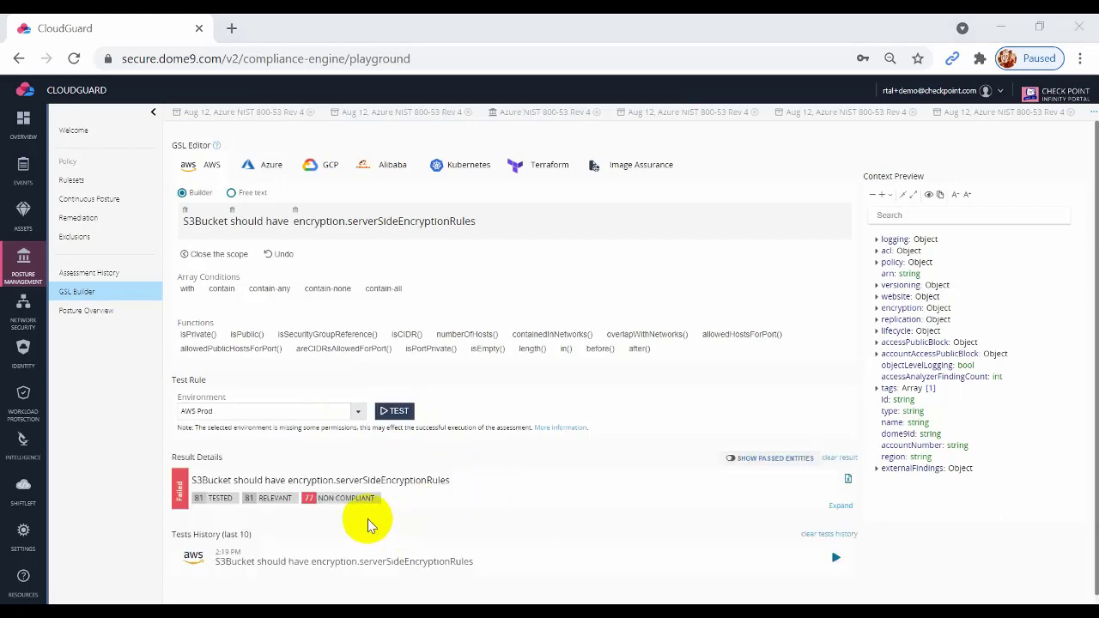
{"action": "mouse_move", "coordinate": [346, 498]}
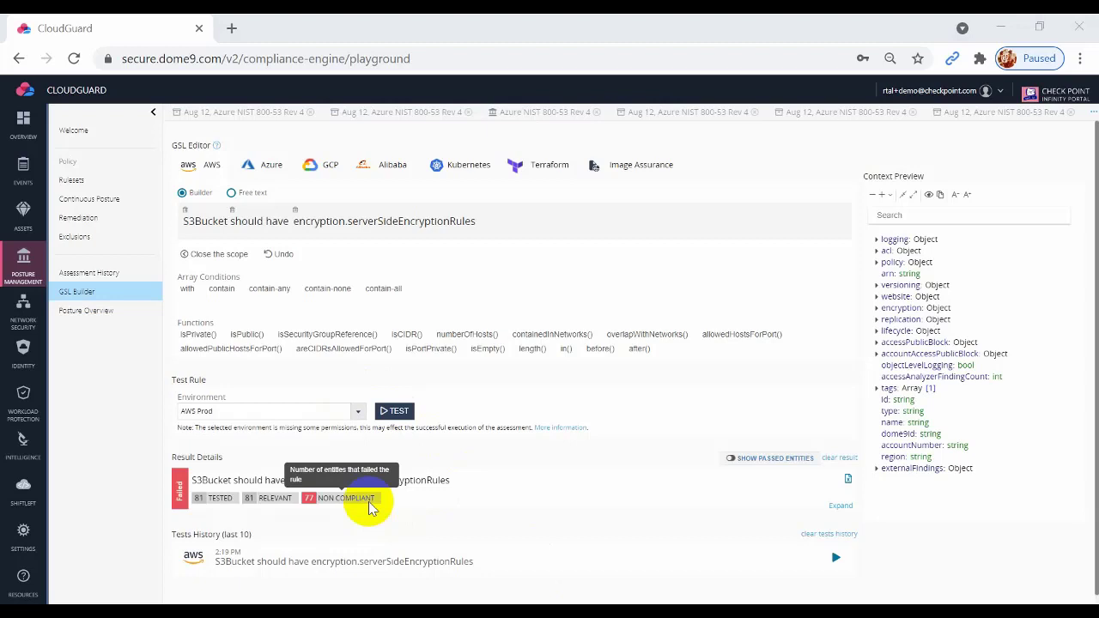
{"action": "mouse_move", "coordinate": [931, 359]}
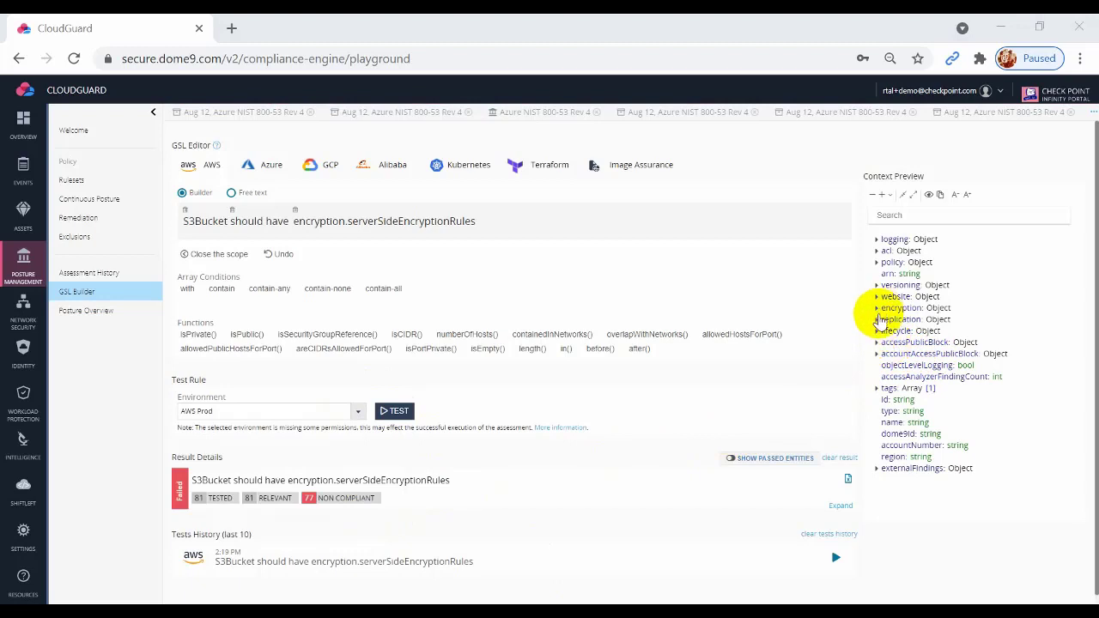
{"action": "left_click", "coordinate": [877, 307]}
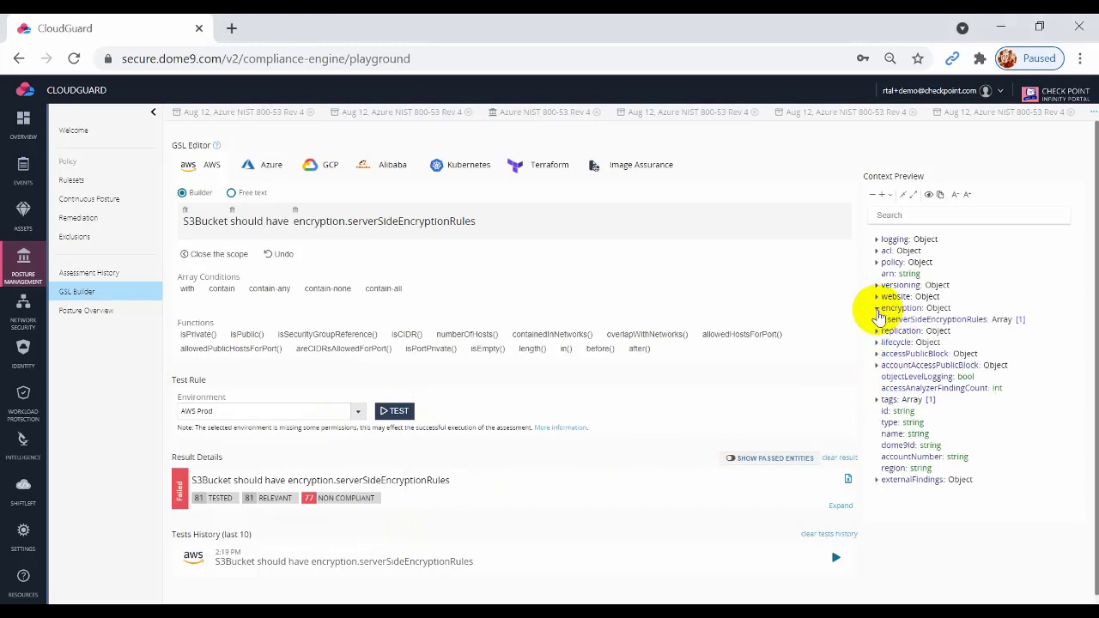
{"action": "mouse_move", "coordinate": [1009, 327]}
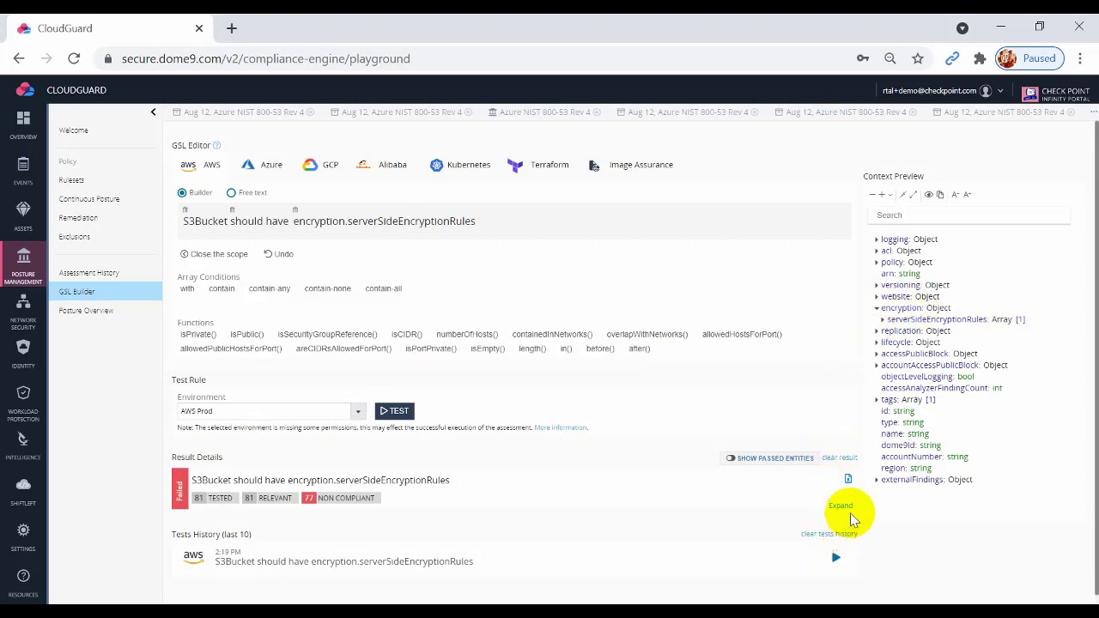
- Expand the non-compliant findings, then open and cancel a remediation for the first bucket
{"action": "left_click", "coordinate": [839, 505]}
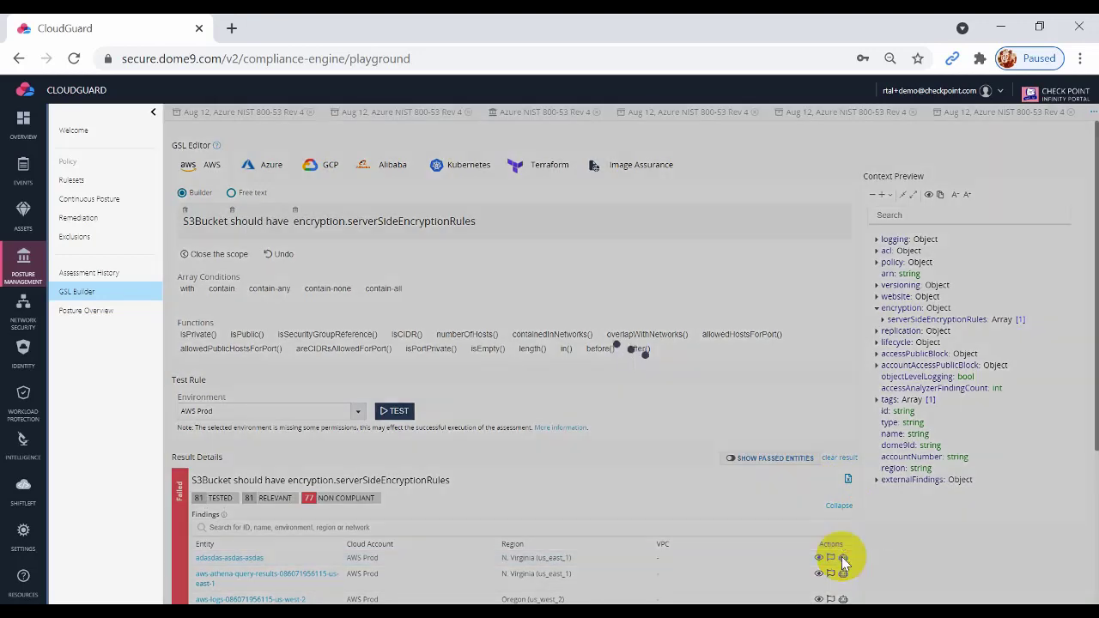
{"action": "left_click", "coordinate": [843, 557]}
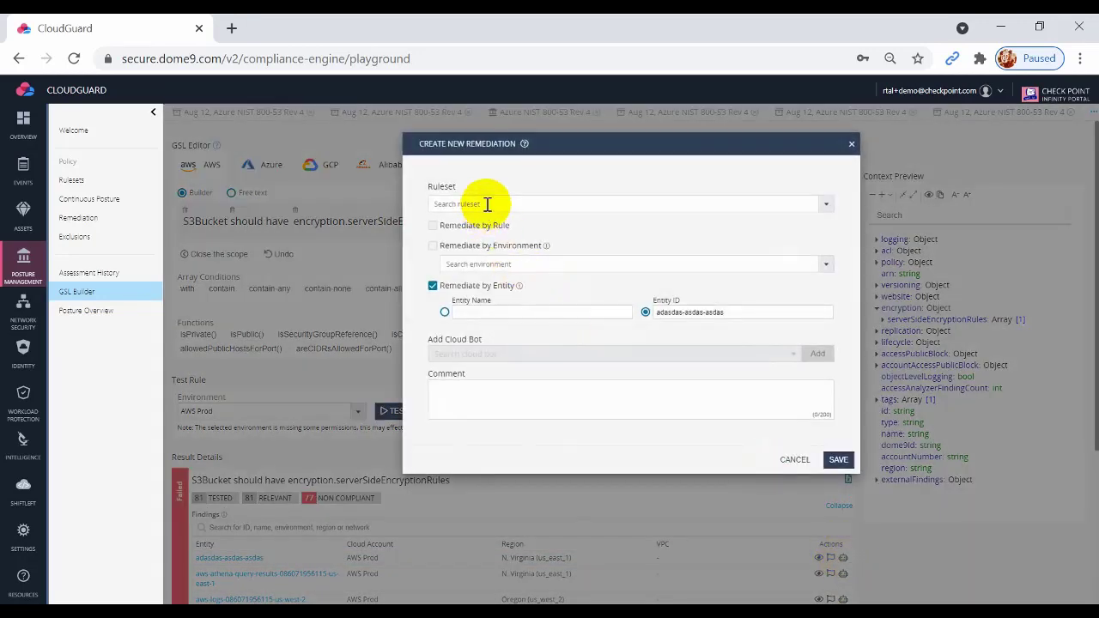
{"action": "mouse_move", "coordinate": [490, 263]}
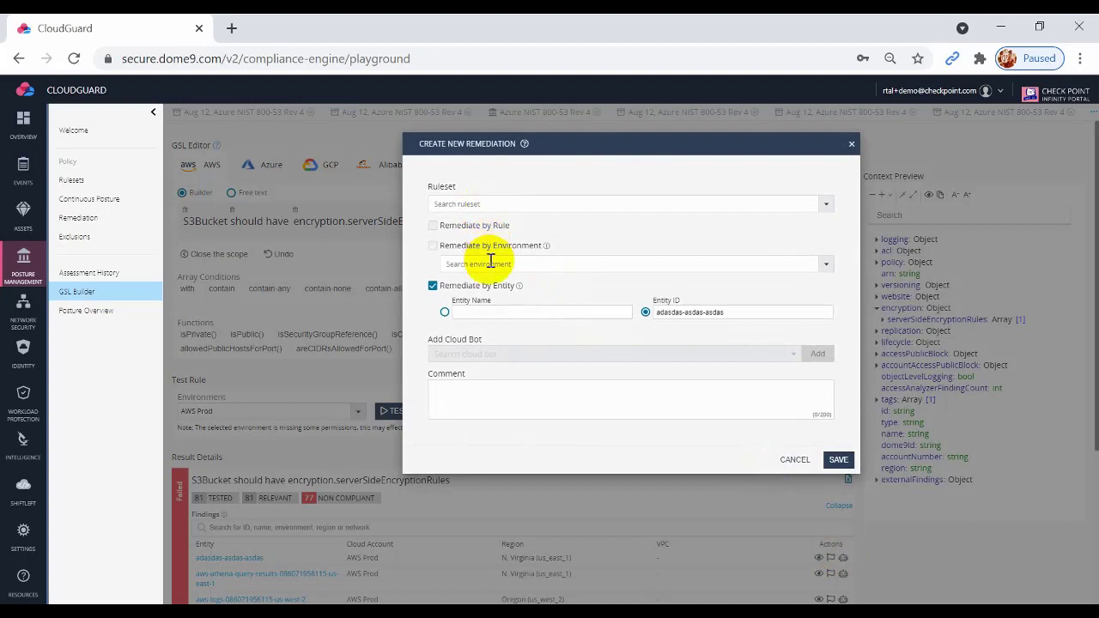
{"action": "mouse_move", "coordinate": [783, 460]}
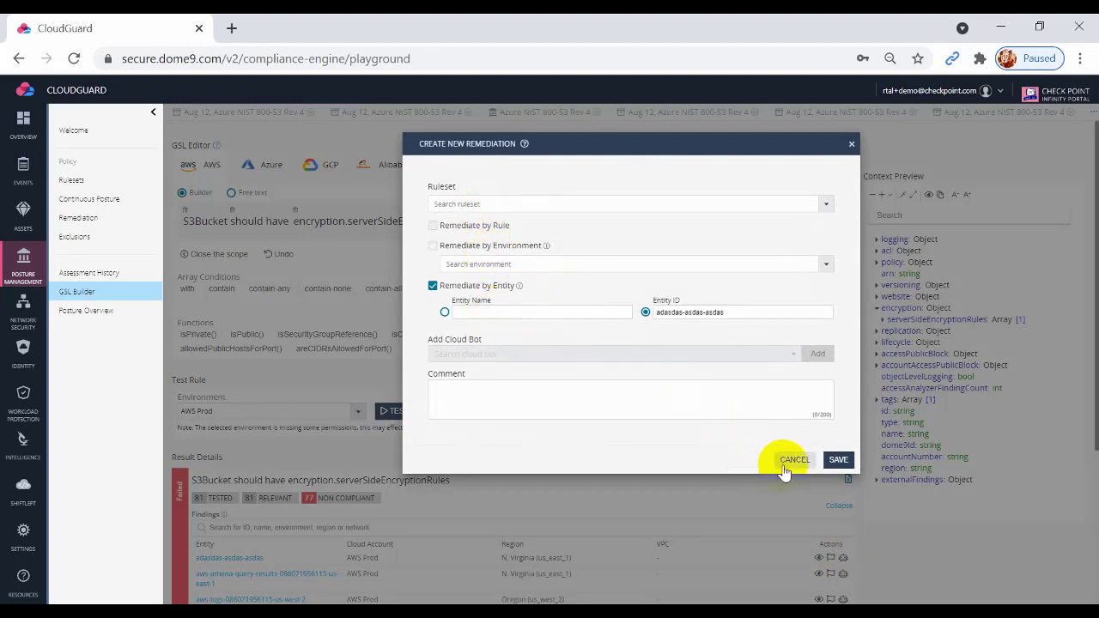
{"action": "left_click", "coordinate": [793, 459]}
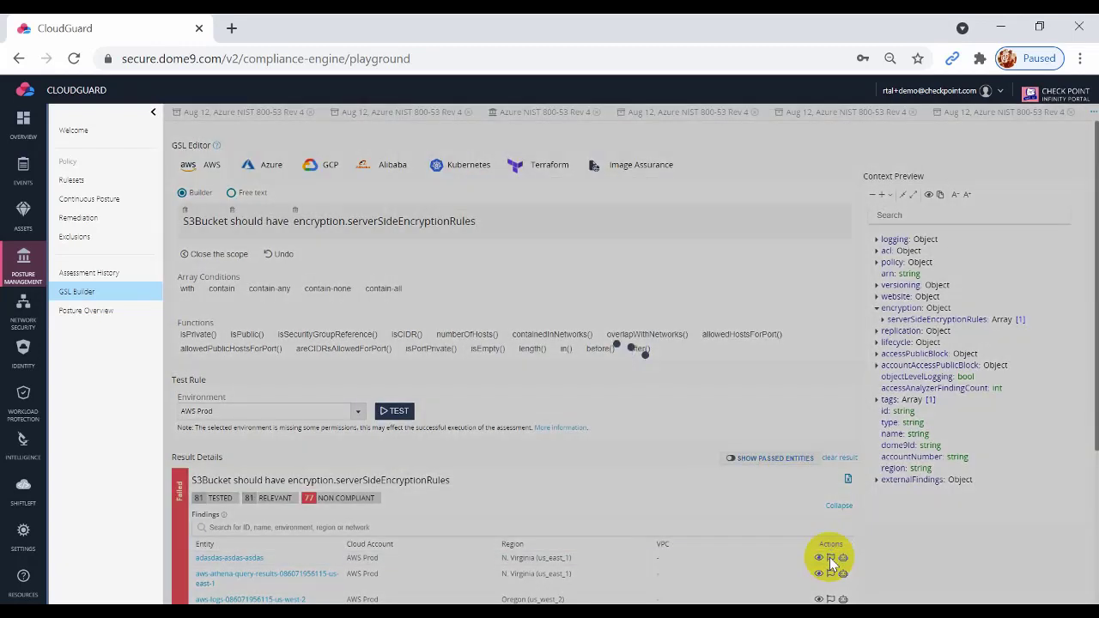
{"action": "mouse_move", "coordinate": [740, 429]}
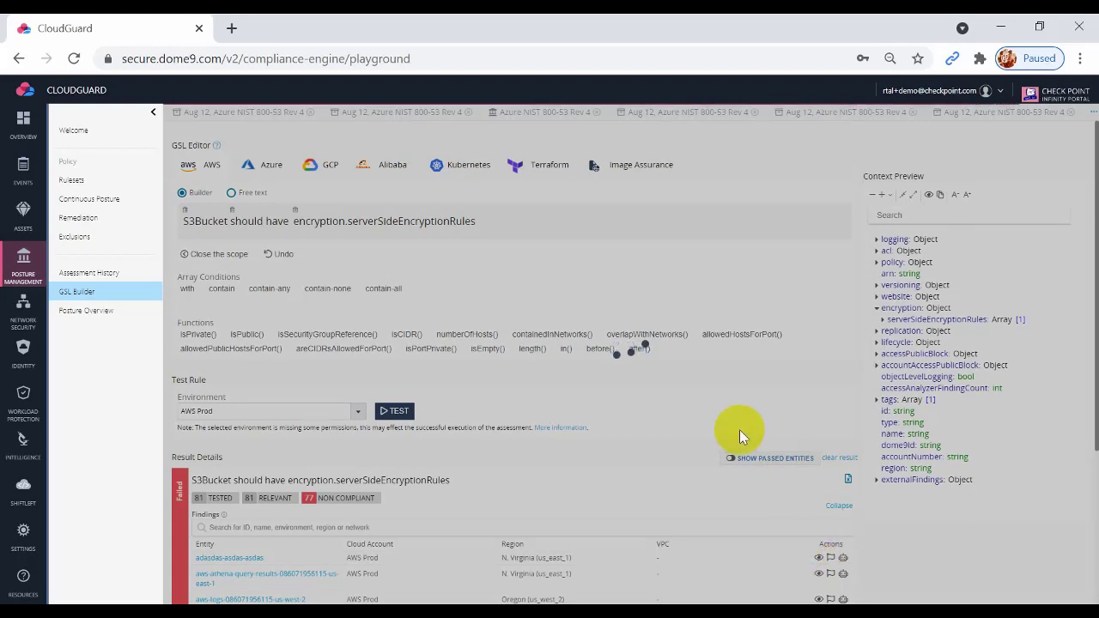
- Open Create New Exclusion for the adasdas-asdas-asdas bucket, prefilled with AWS Prod
{"action": "left_click", "coordinate": [830, 557]}
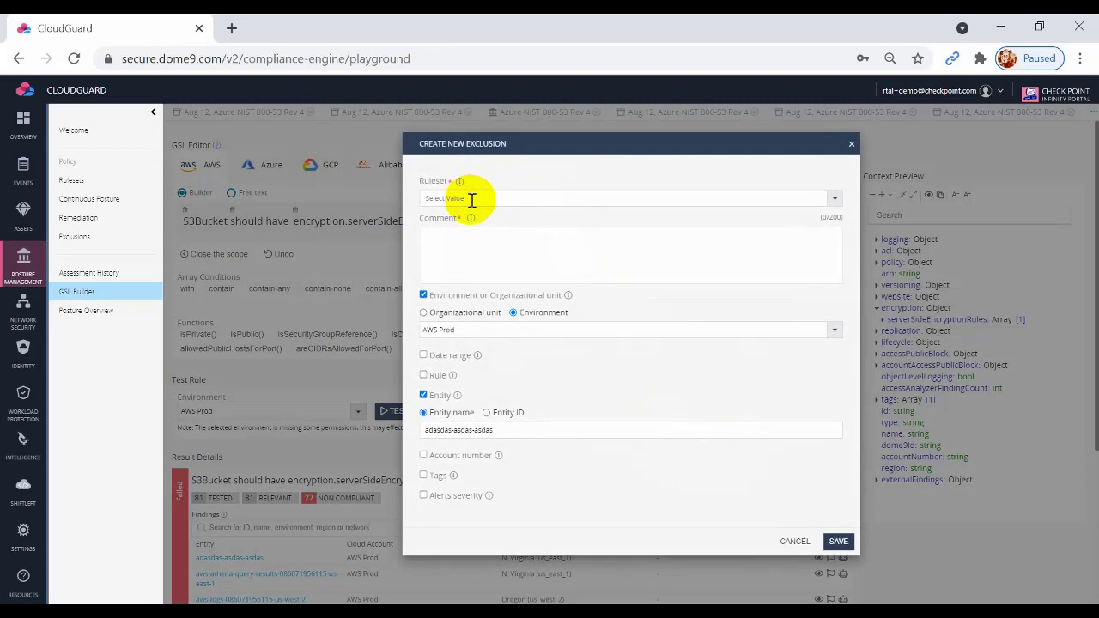
{"action": "mouse_move", "coordinate": [481, 333]}
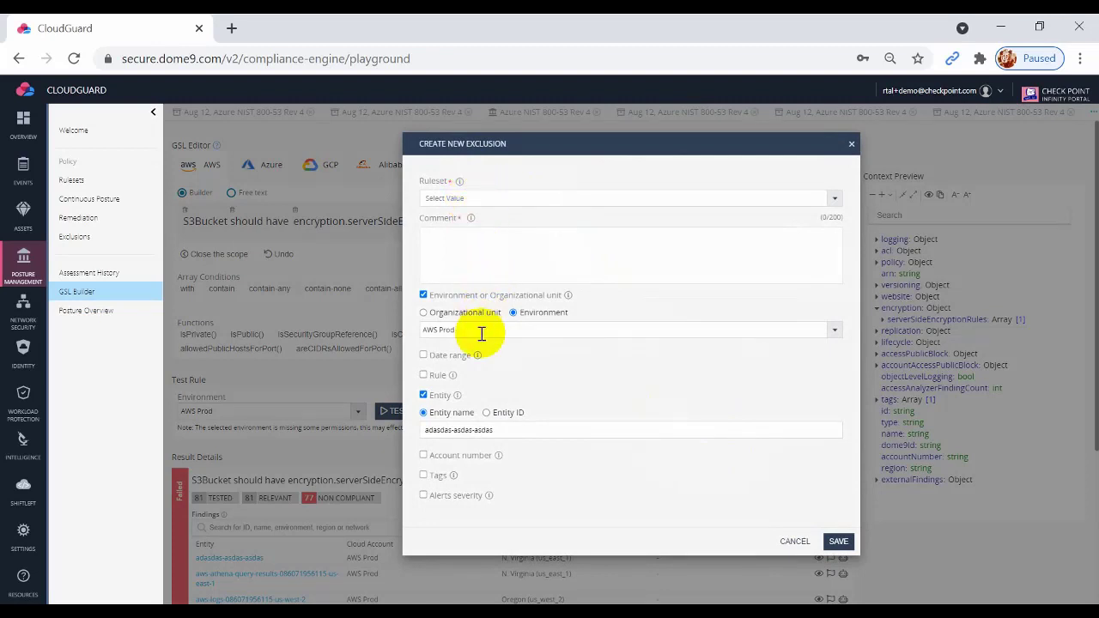
{"action": "mouse_move", "coordinate": [518, 434]}
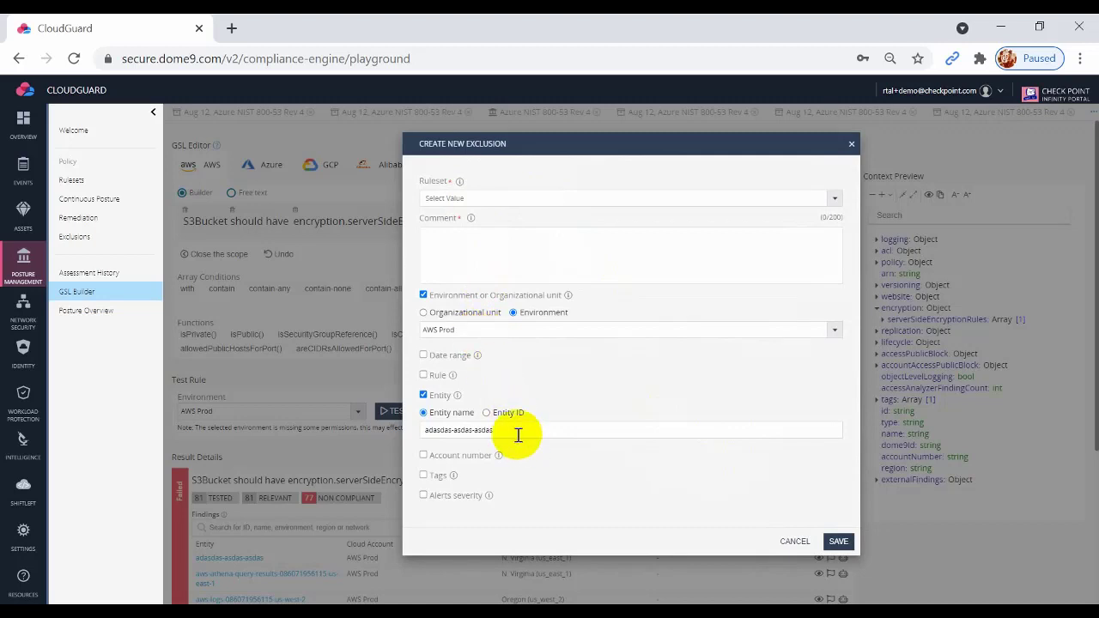
{"action": "mouse_move", "coordinate": [524, 553]}
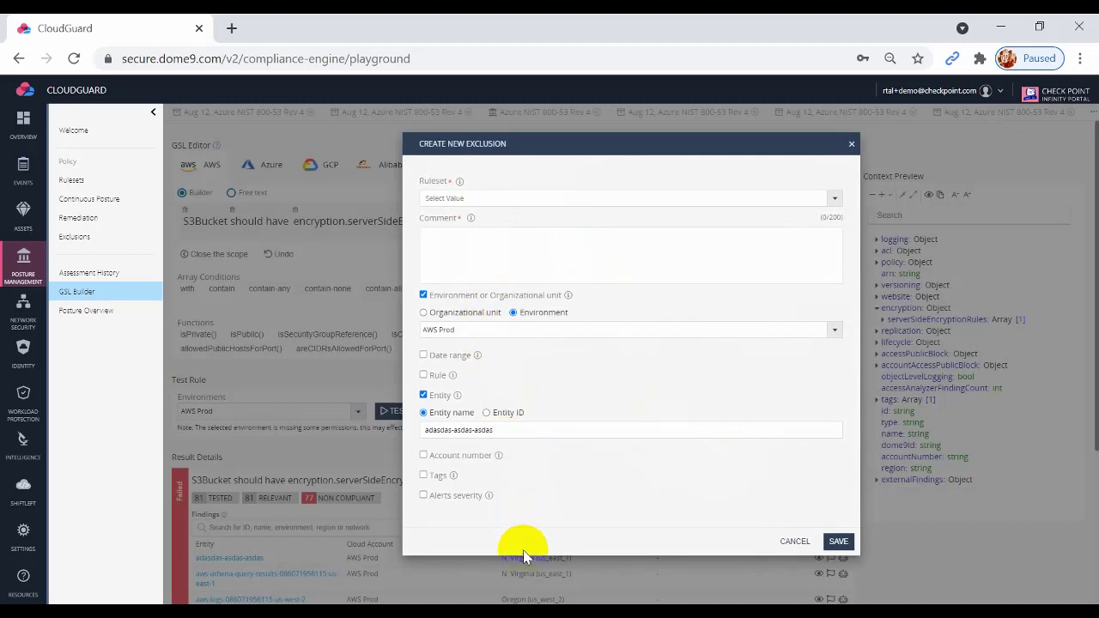